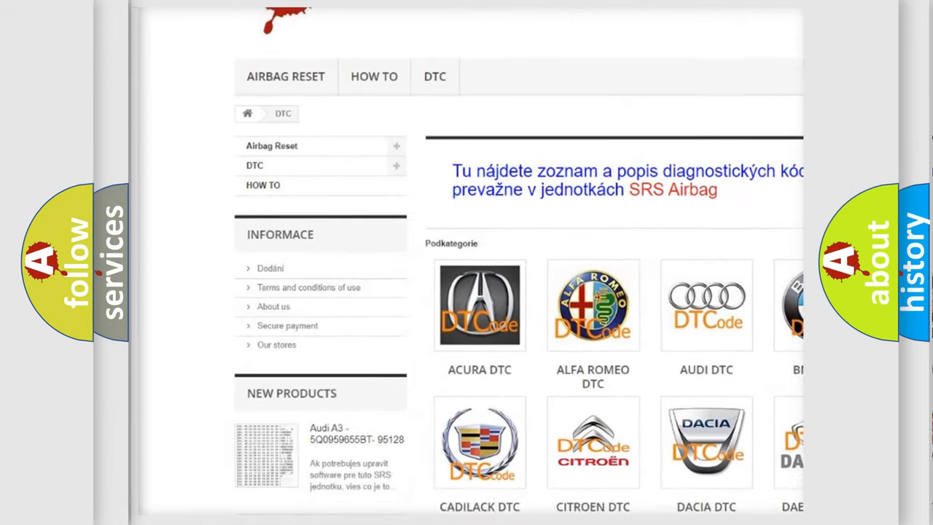
- Open the AUDI DTC tile in the DTC page's Podkategorie grid
scroll("down", 3)
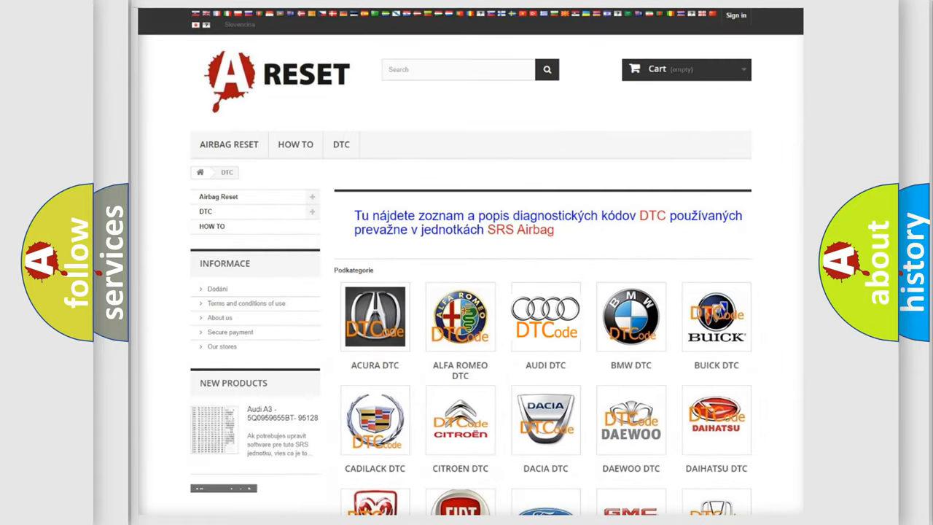
left_click(545, 316)
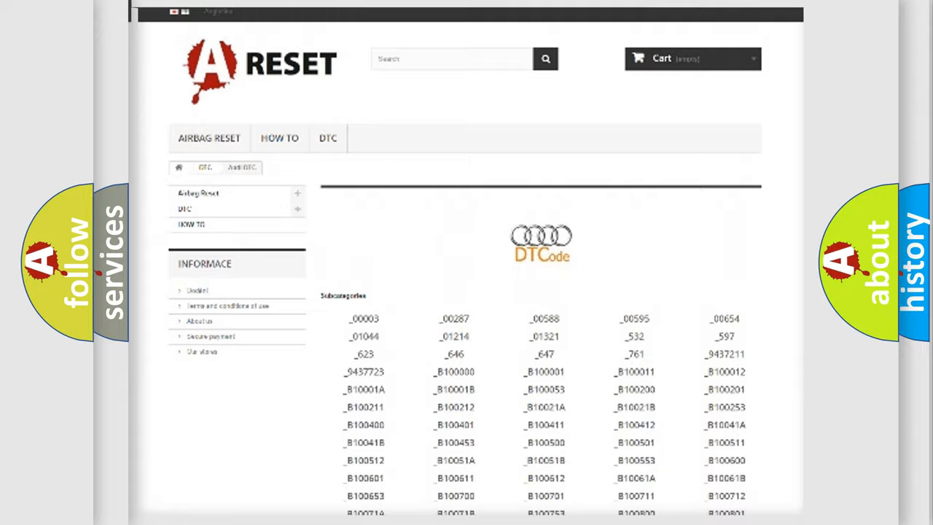